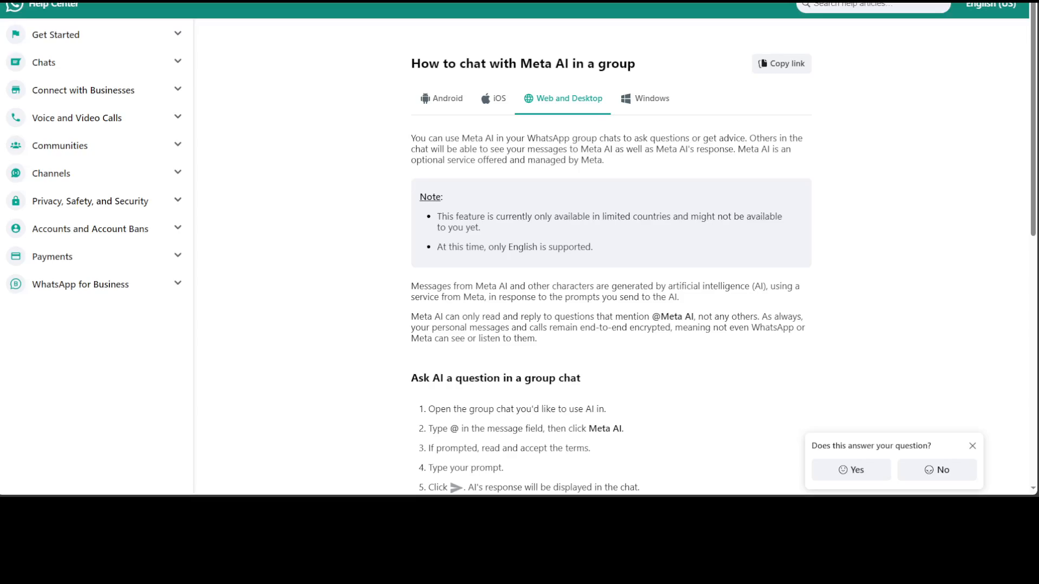
mouse_move(798, 150)
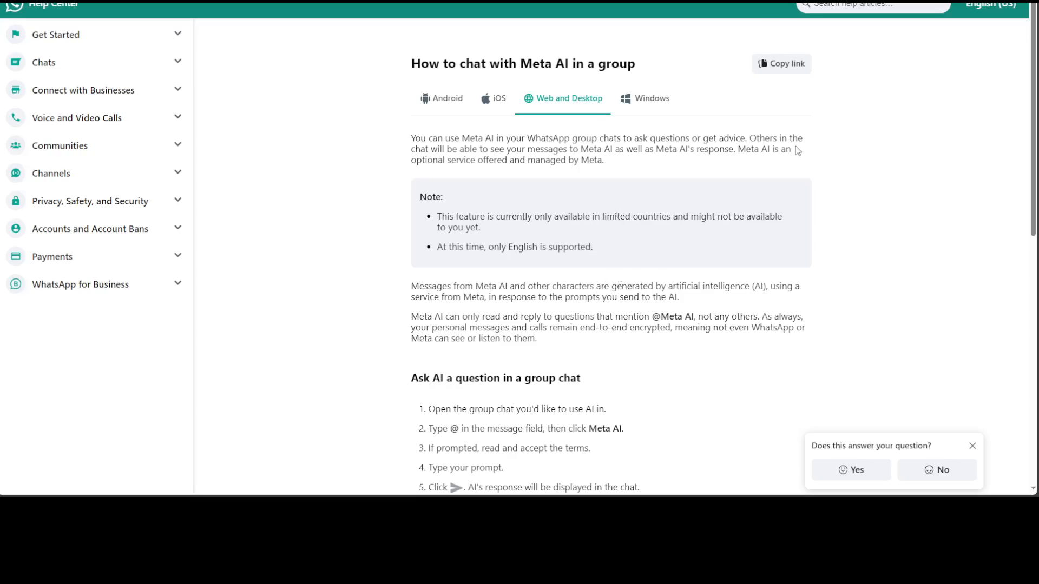
mouse_move(976, 46)
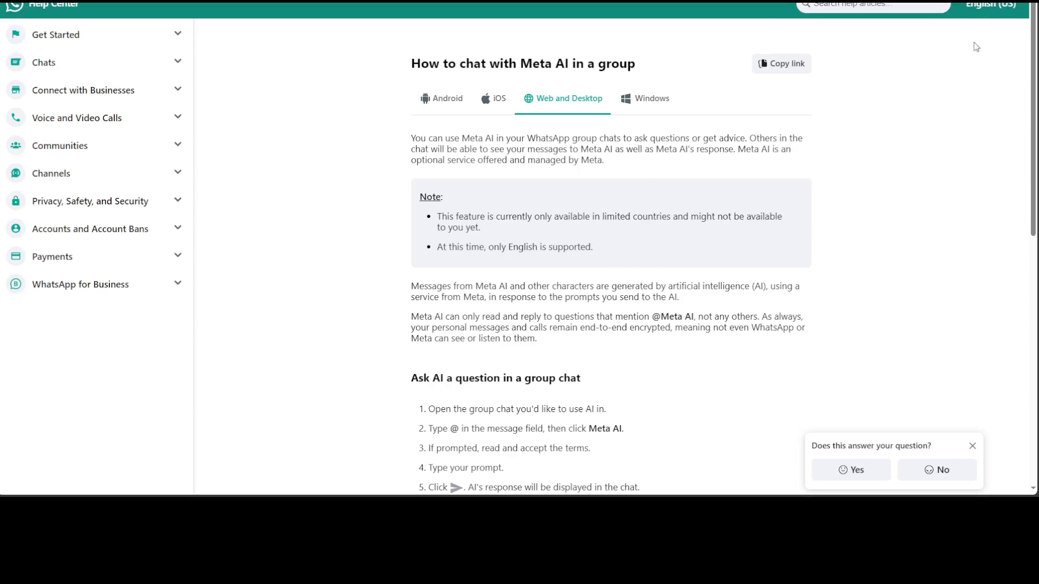
Scroll to Related resources and open the 'create an AI-generated image in a chat' article.
scroll("down", 3)
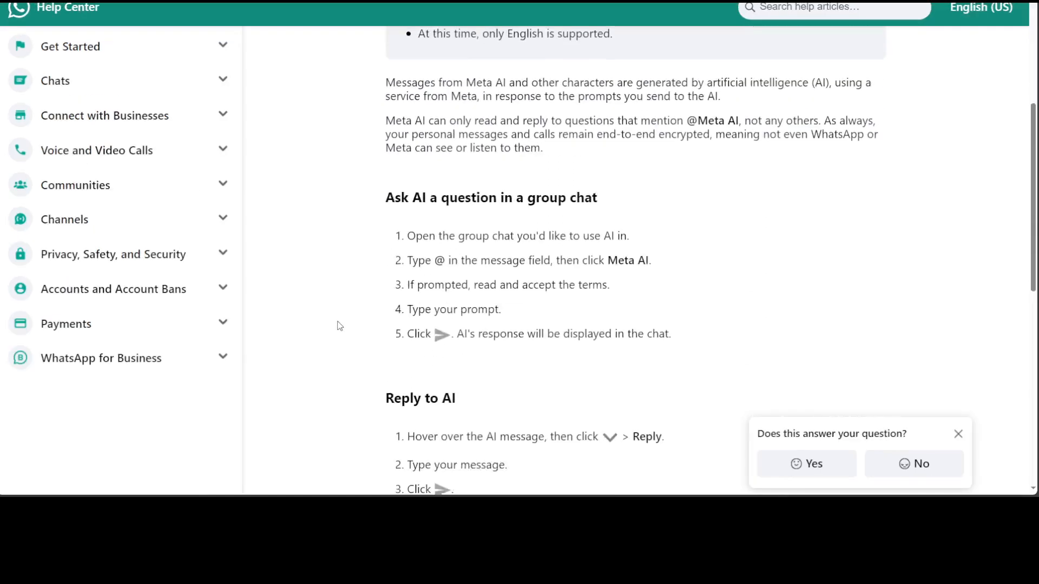
scroll("down", 3)
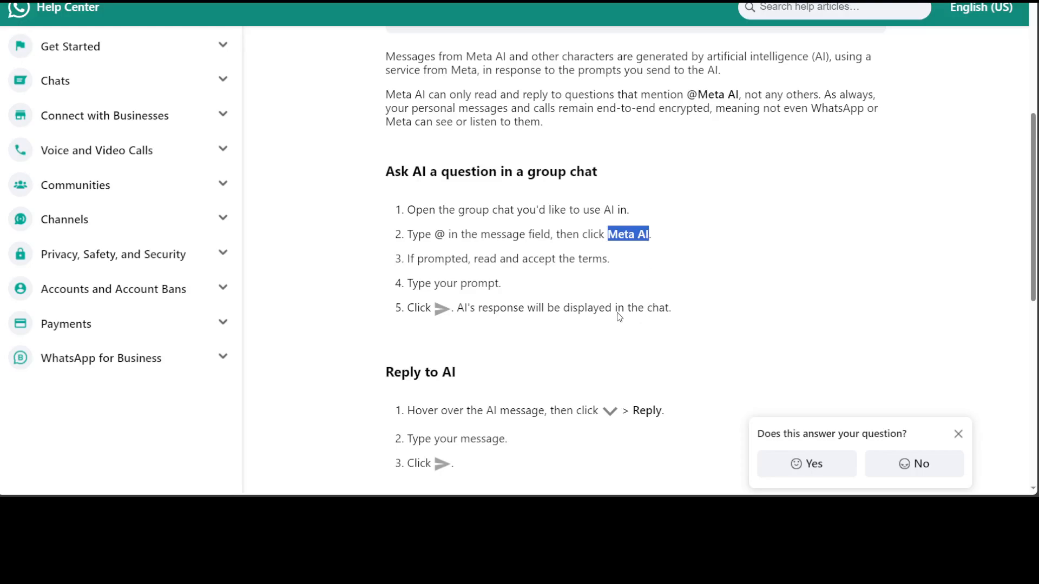
mouse_move(553, 271)
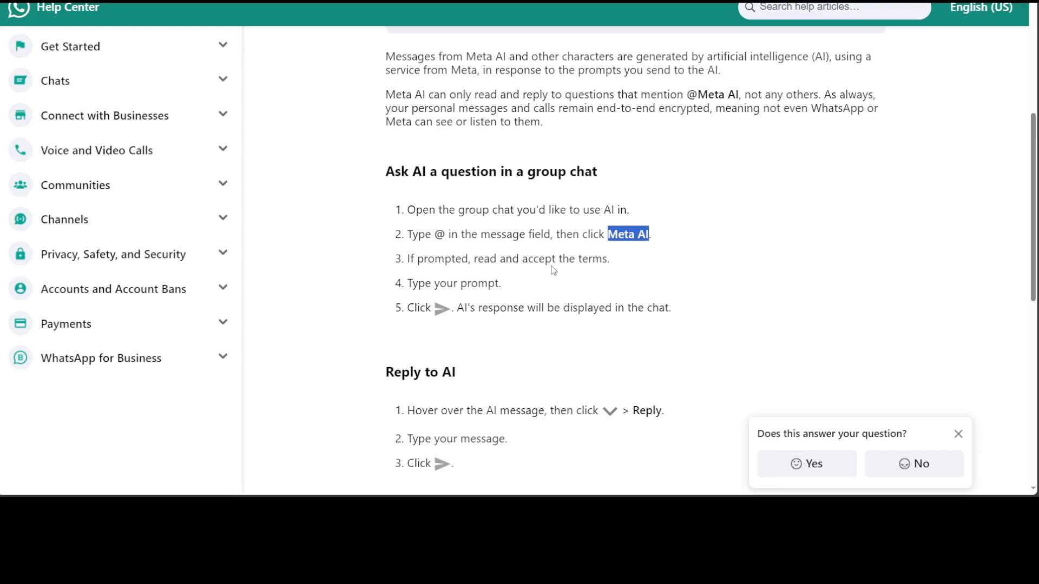
mouse_move(606, 265)
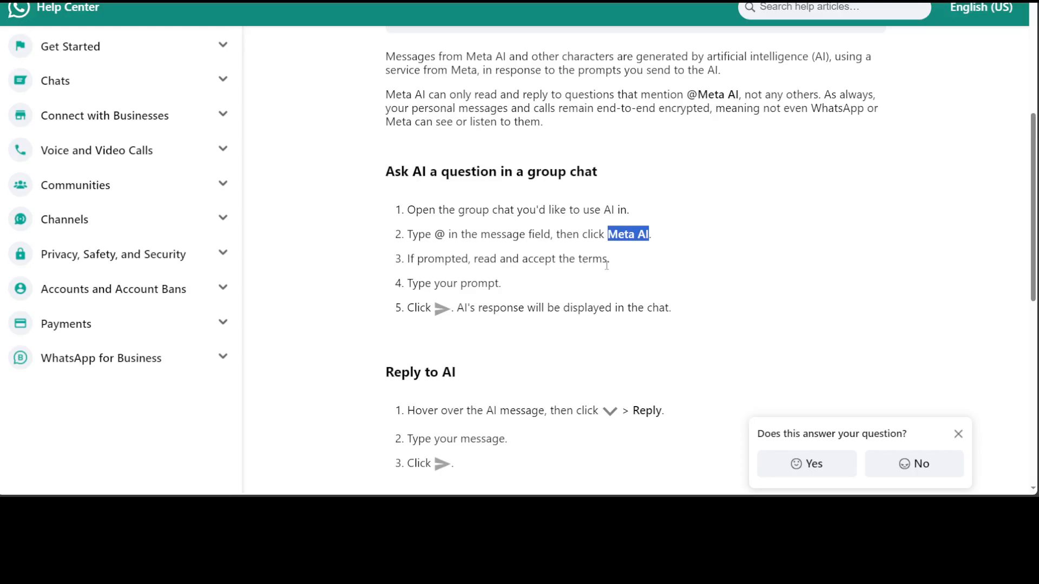
scroll("down", 3)
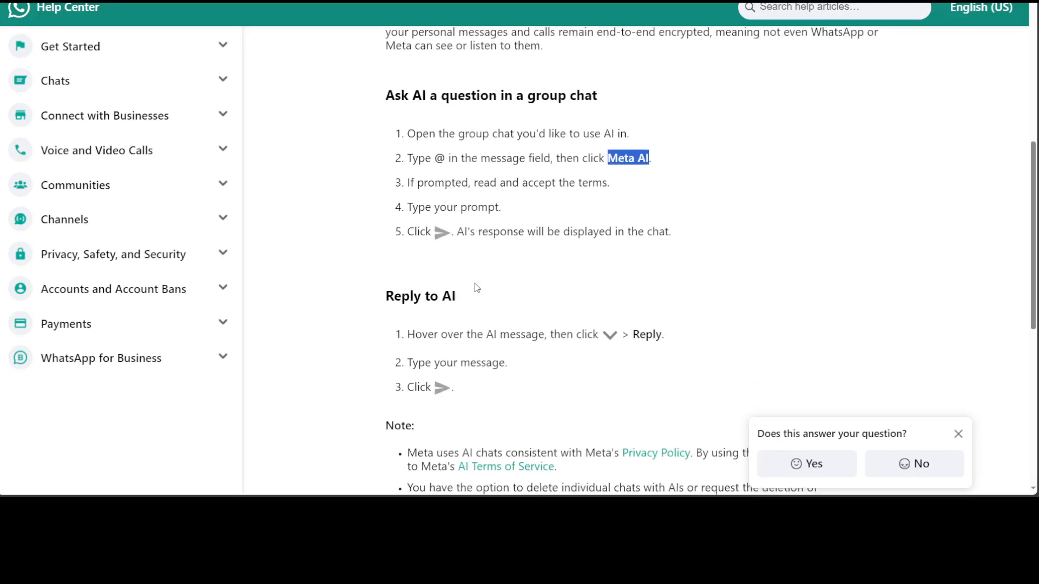
mouse_move(524, 220)
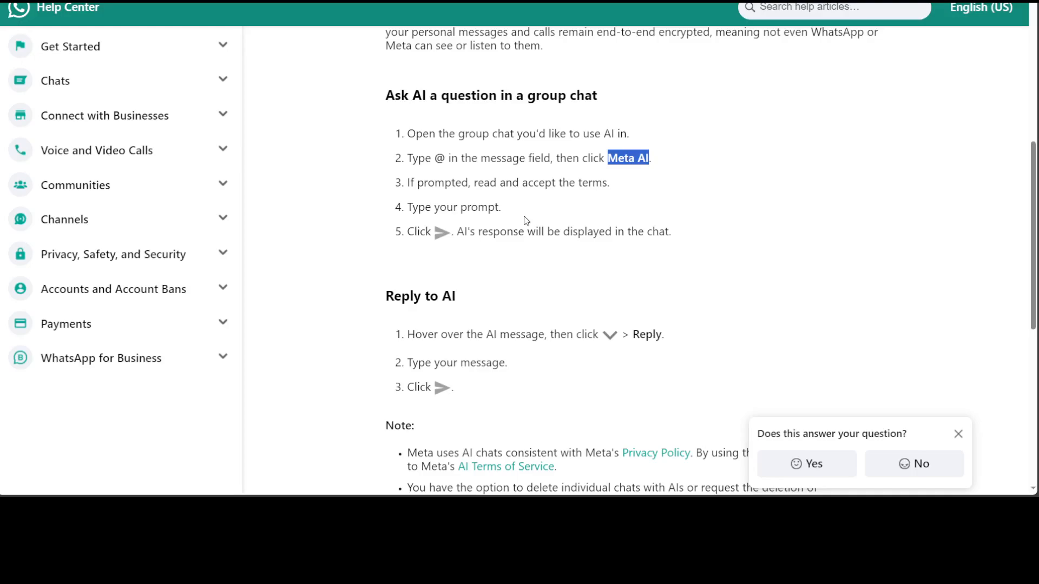
mouse_move(543, 245)
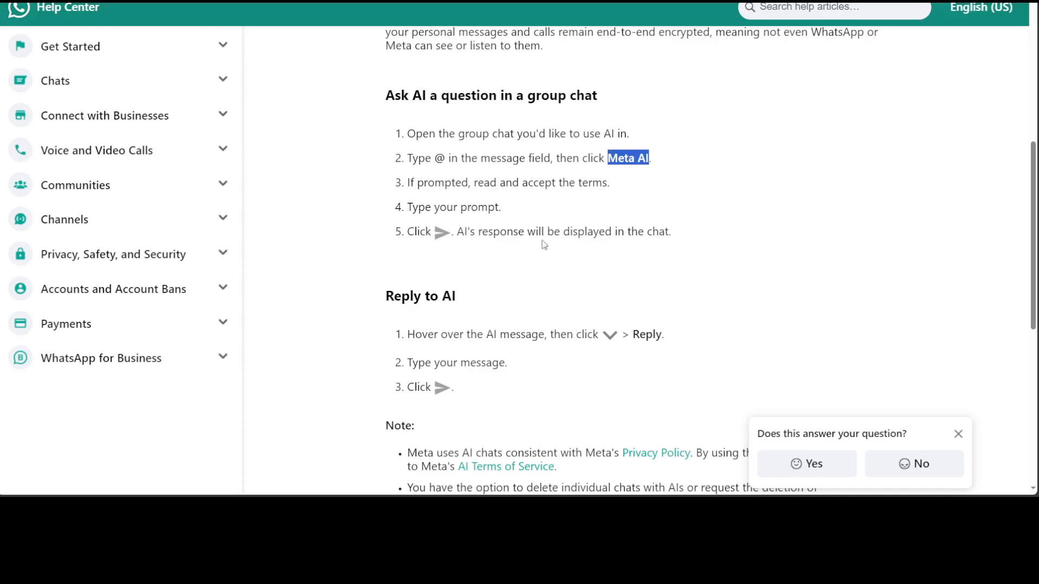
mouse_move(663, 247)
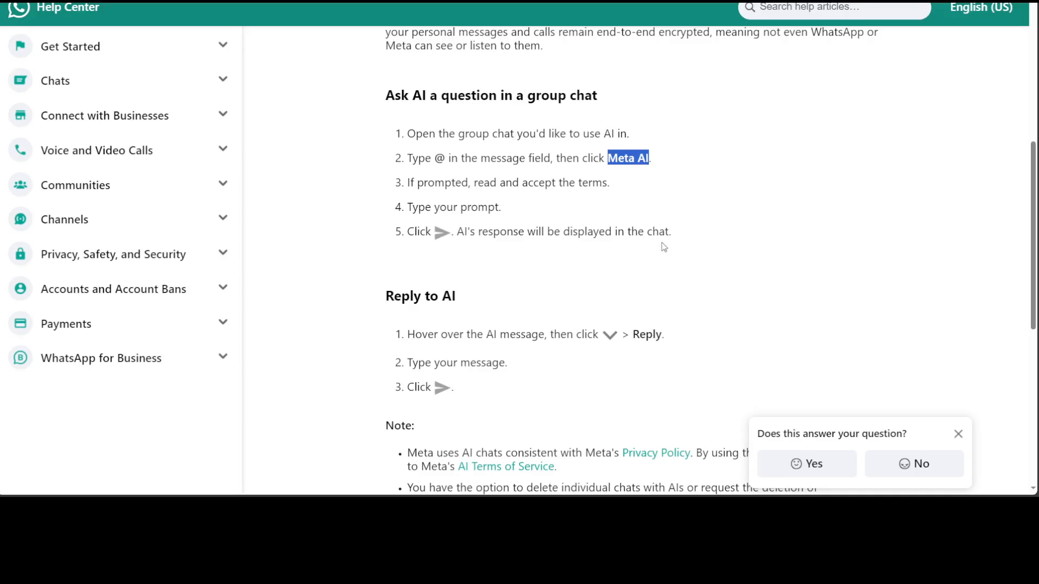
scroll("down", 3)
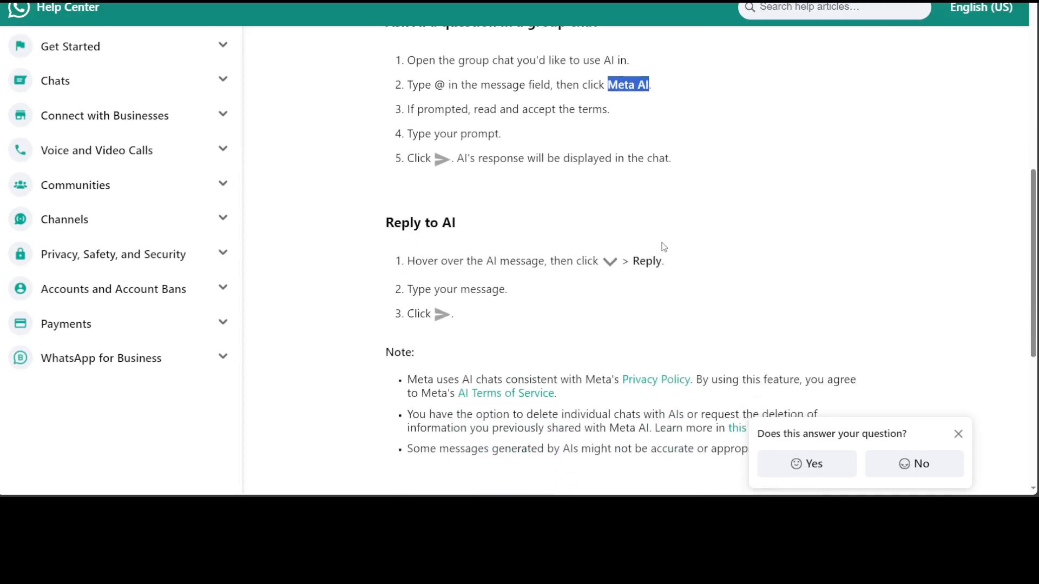
scroll("down", 3)
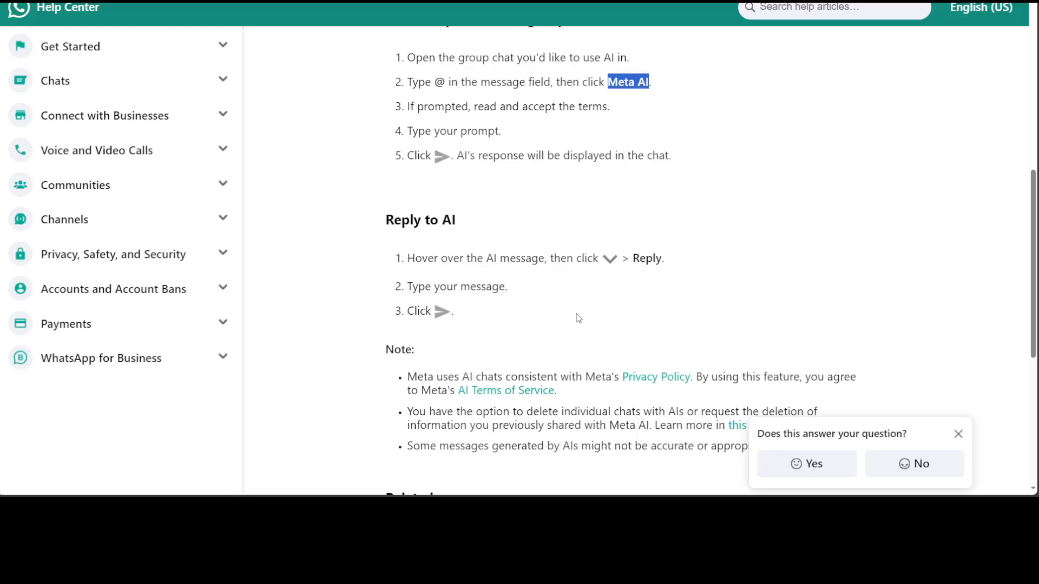
mouse_move(587, 278)
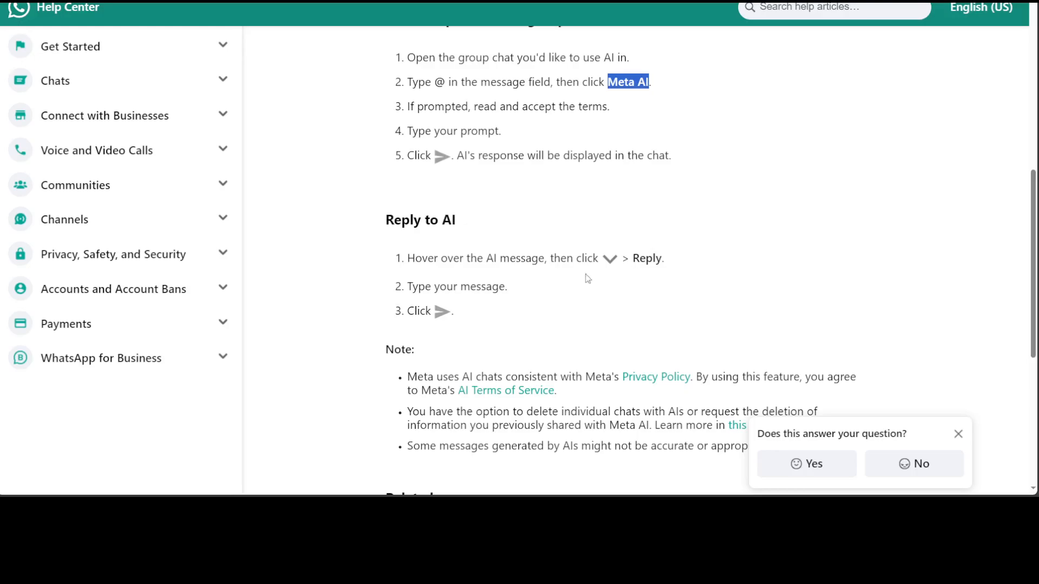
scroll("down", 3)
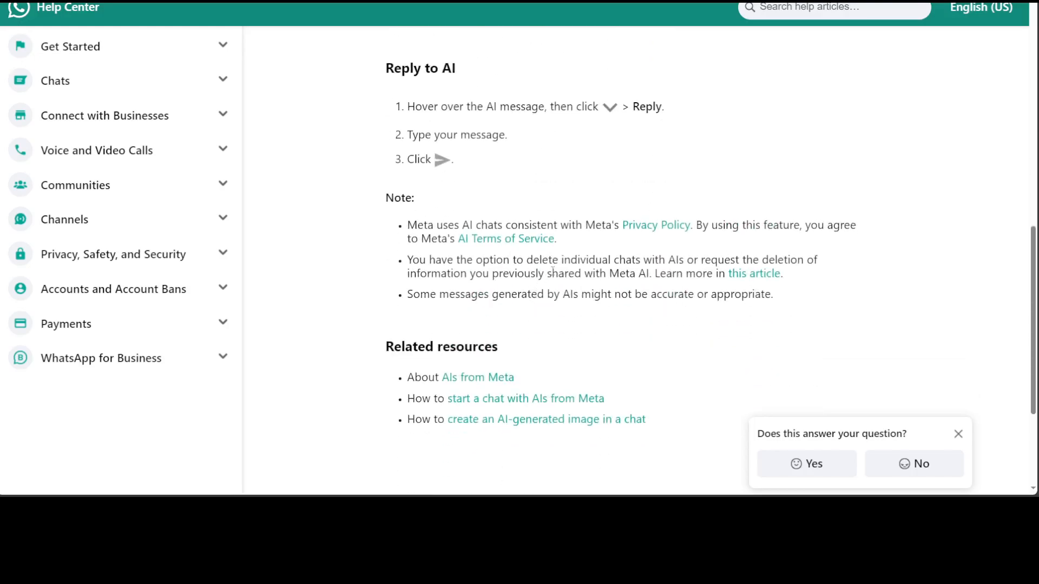
mouse_move(559, 176)
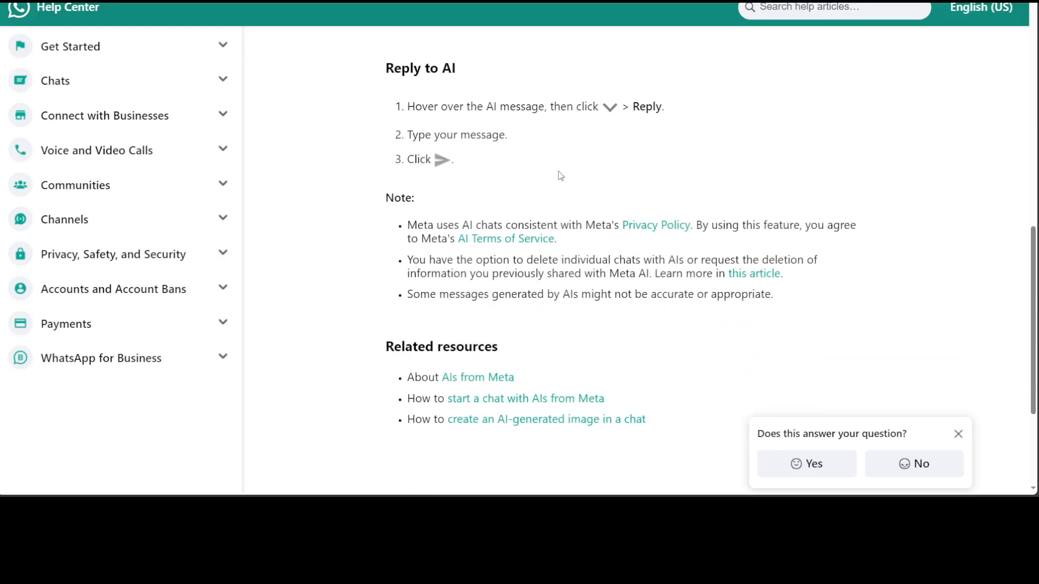
left_click(546, 418)
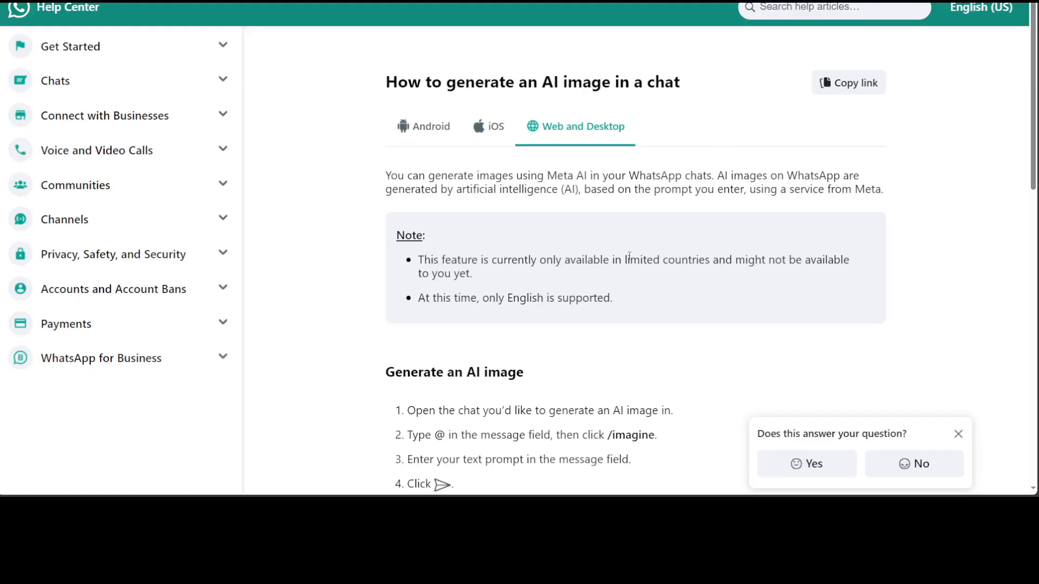
Read through the article's steps for generating and updating an AI image in a chat.
scroll("down", 3)
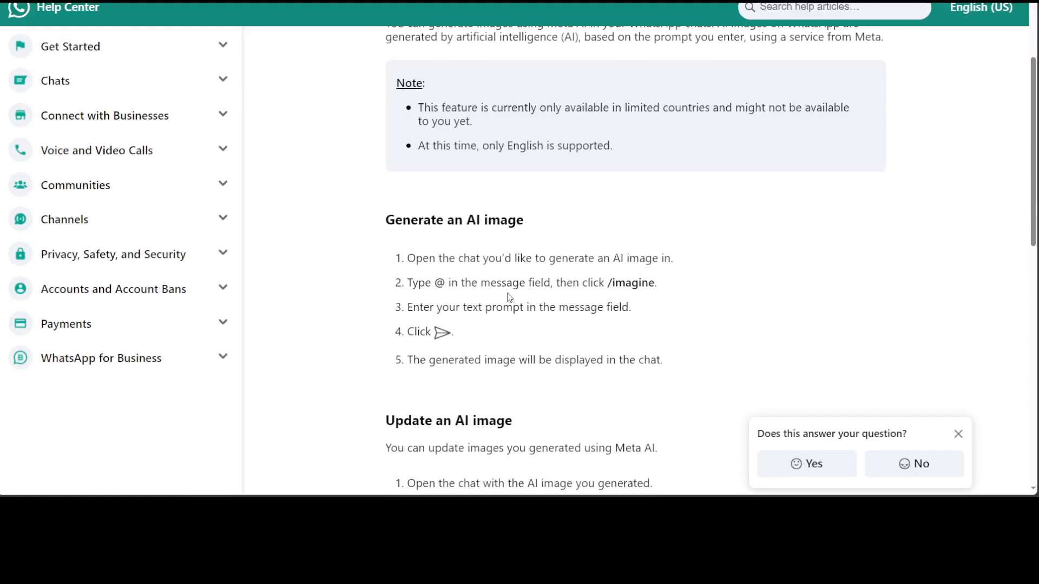
mouse_move(610, 335)
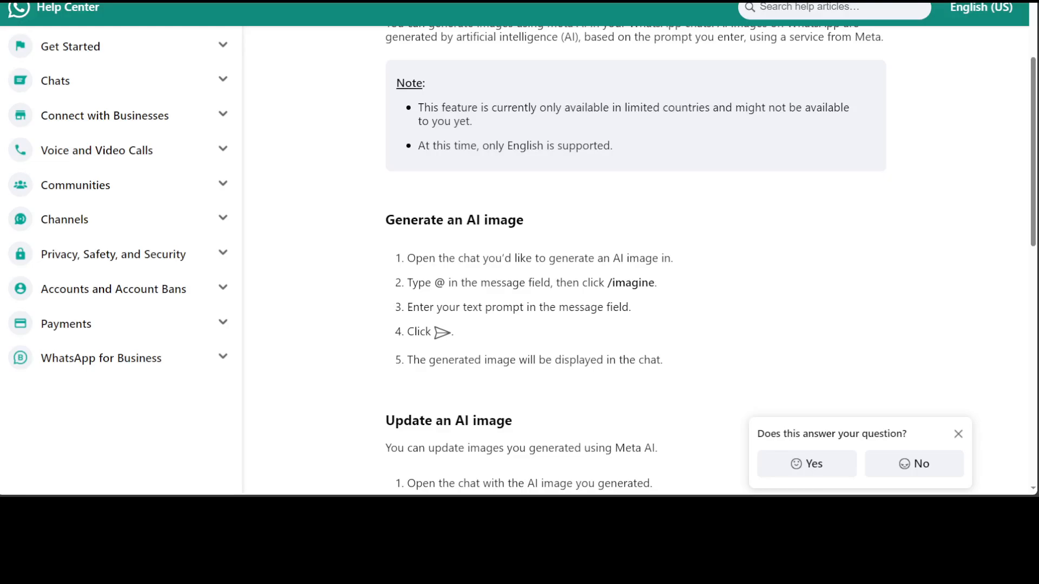
scroll("down", 3)
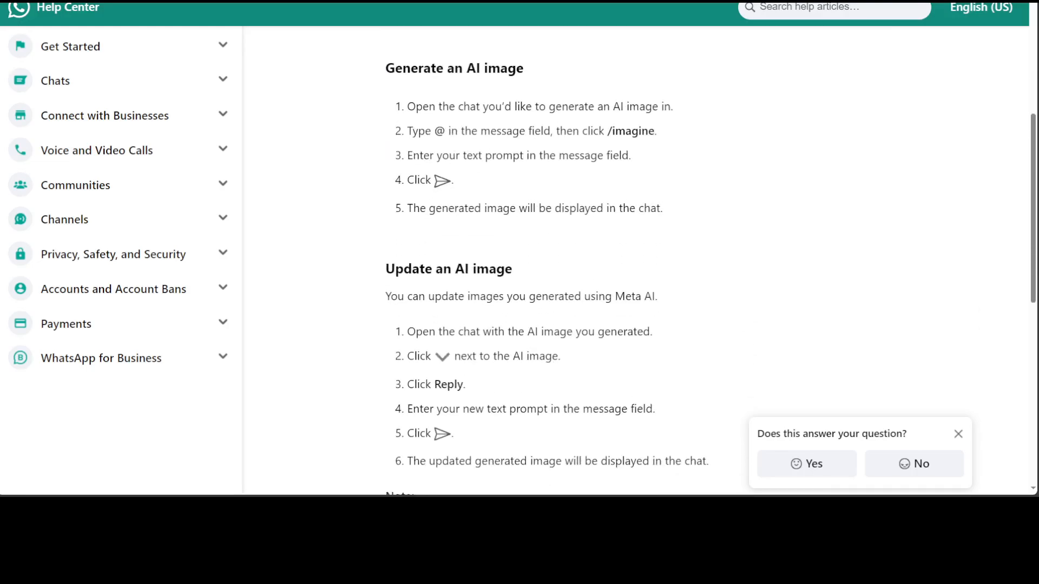
scroll("down", 3)
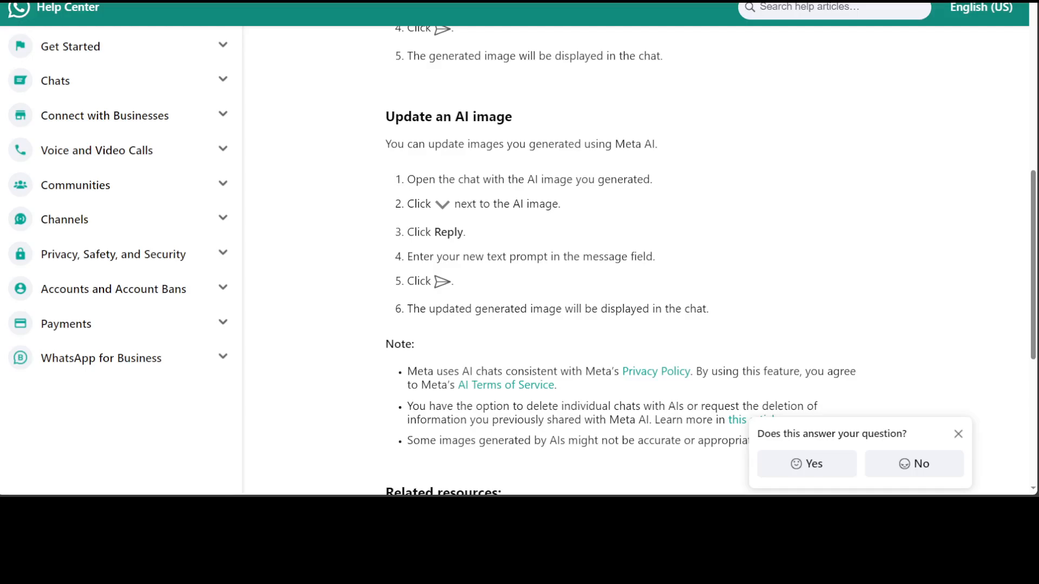
scroll("up", 3)
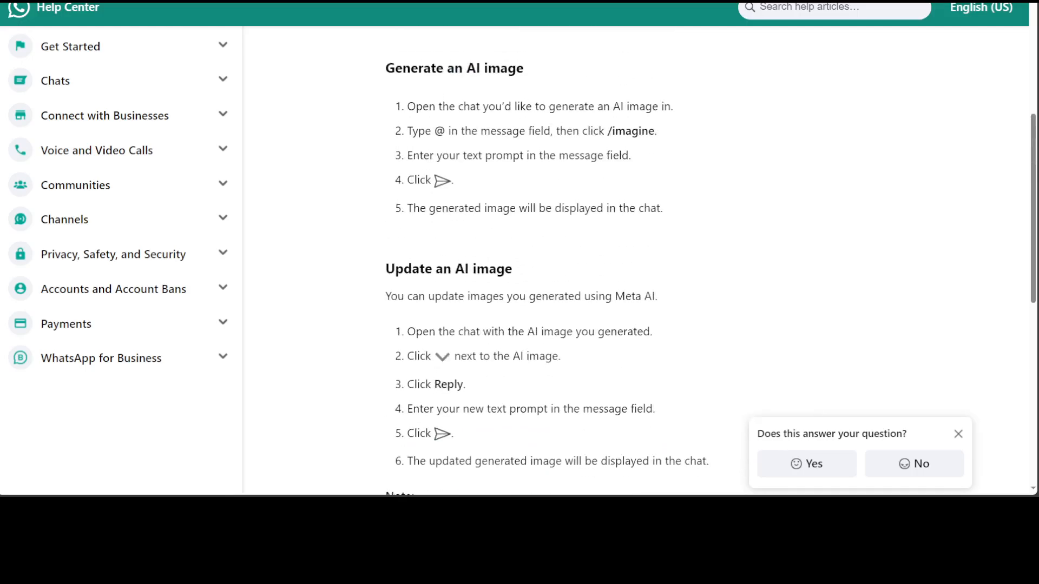
scroll("up", 3)
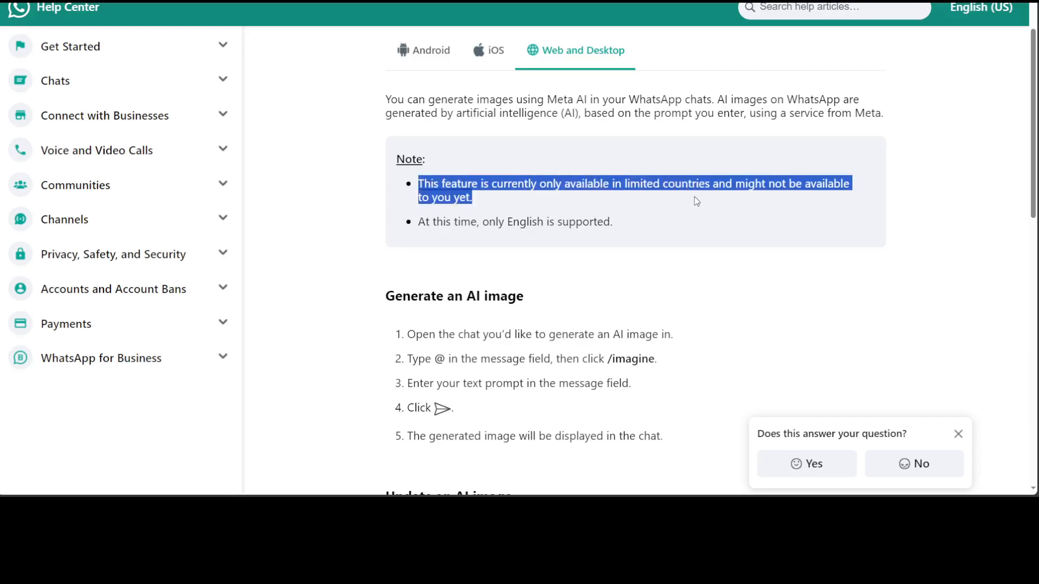
mouse_move(705, 257)
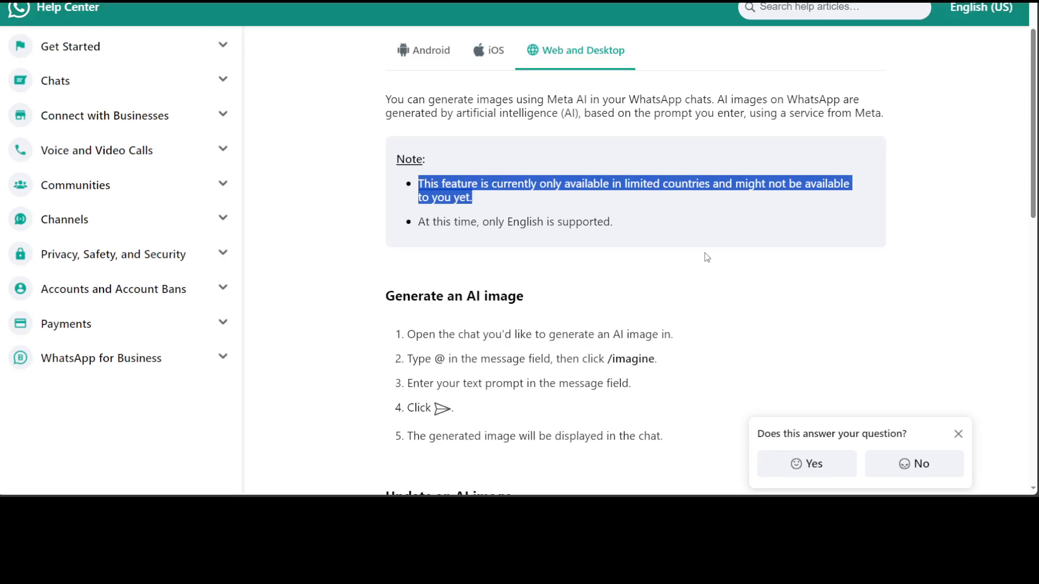
mouse_move(701, 261)
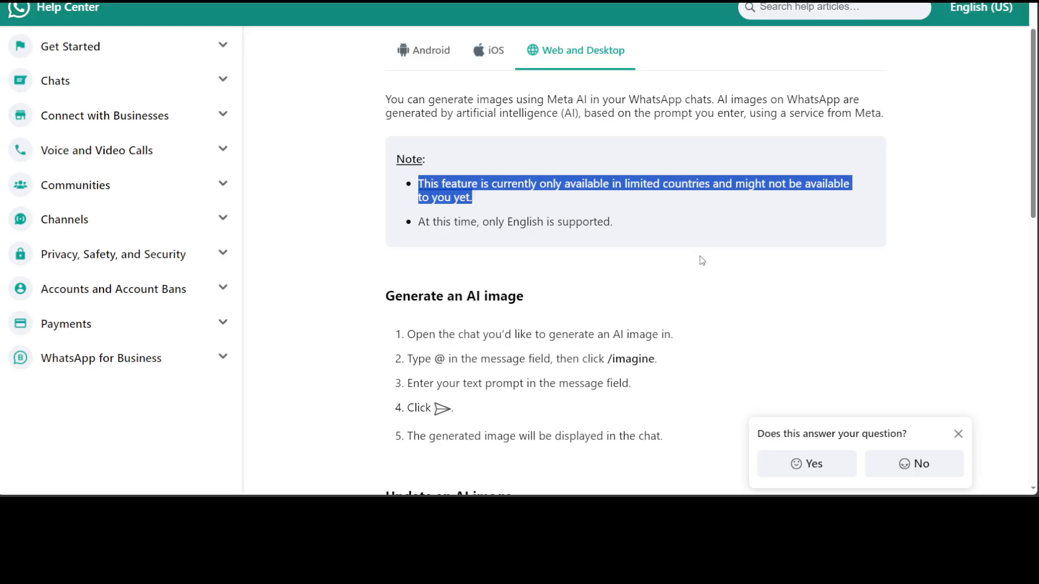
mouse_move(698, 144)
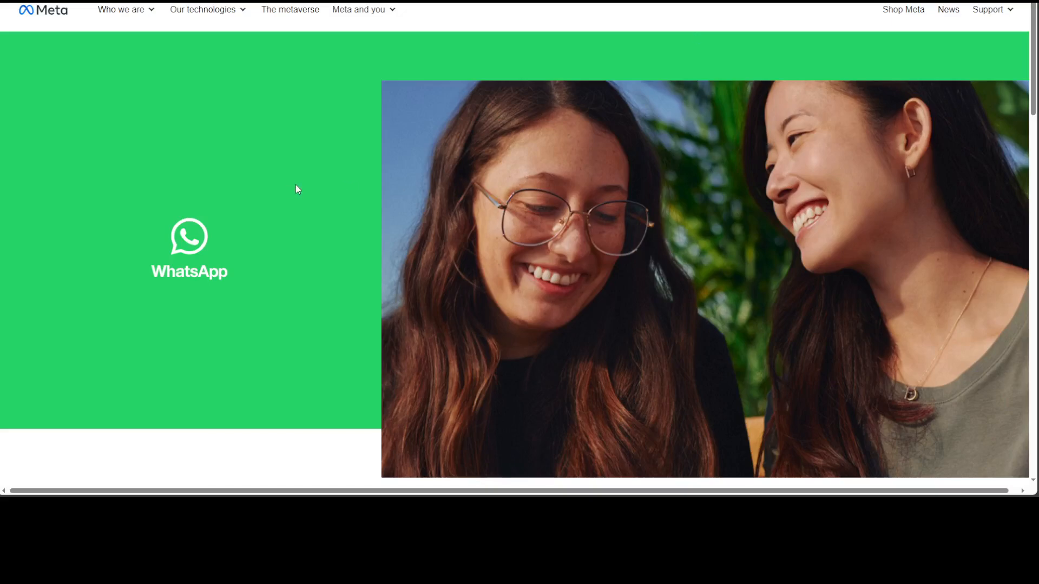
mouse_move(291, 188)
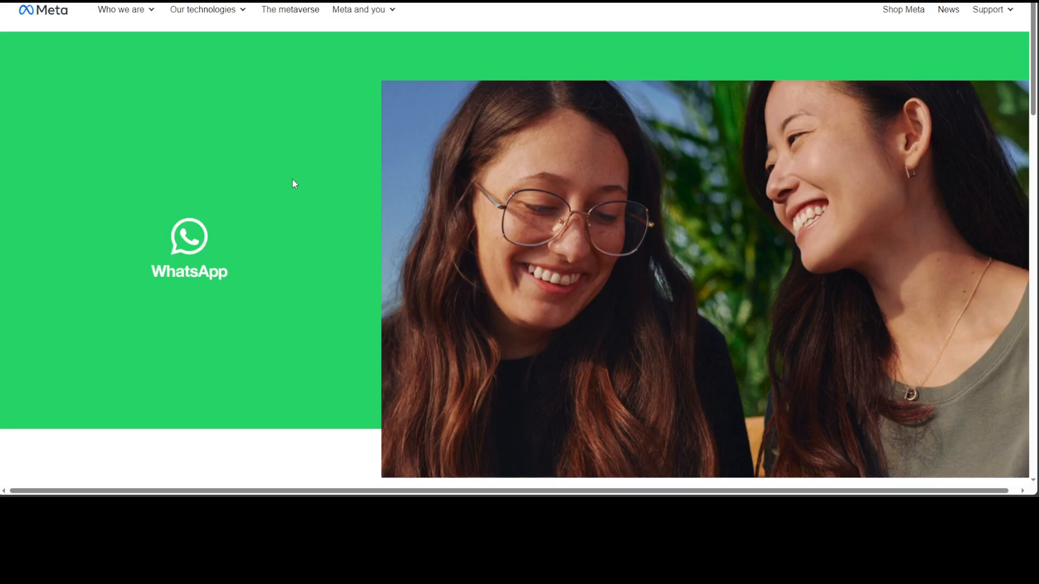
mouse_move(250, 448)
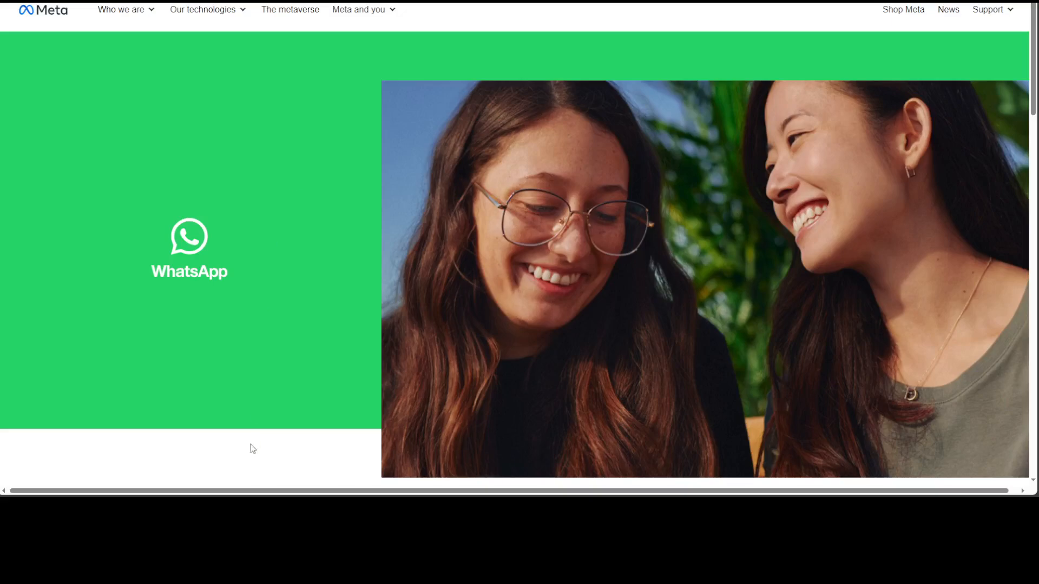